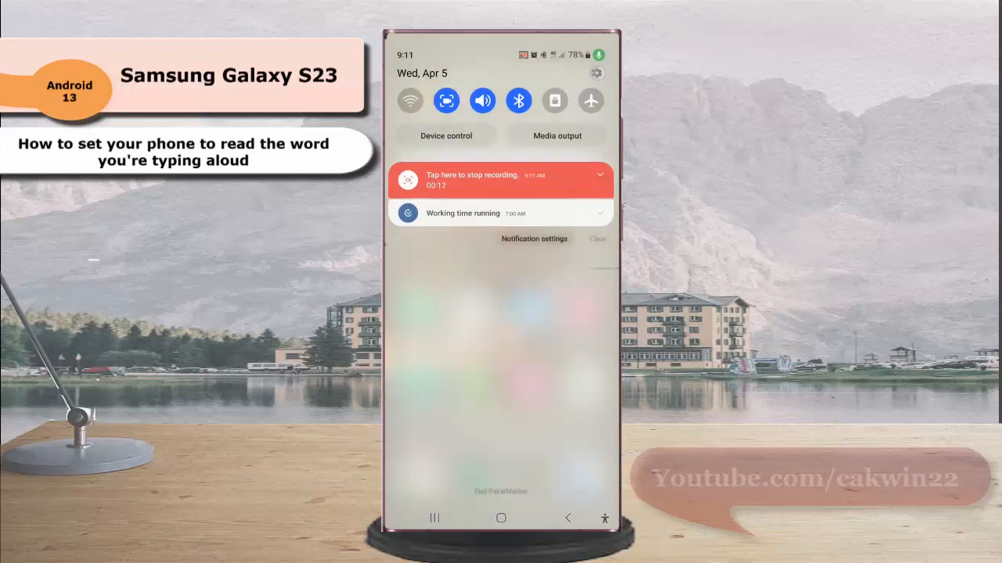
# Step: Open Android Settings from the quick settings panel's gear icon
pyautogui.click(597, 72)
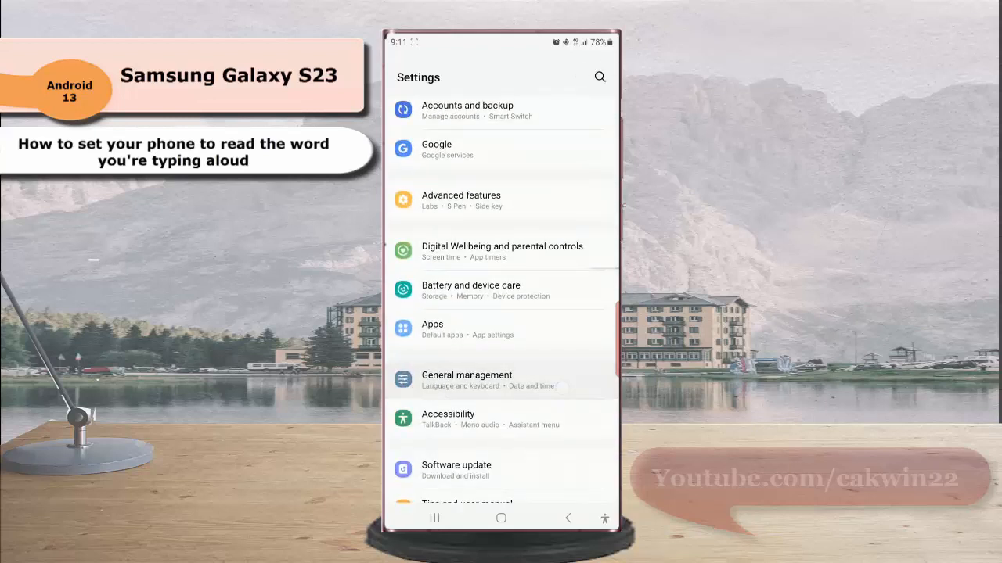
# Step: Go to General management, Samsung Keyboard settings, then Swipe, touch, and feedback
pyautogui.click(467, 380)
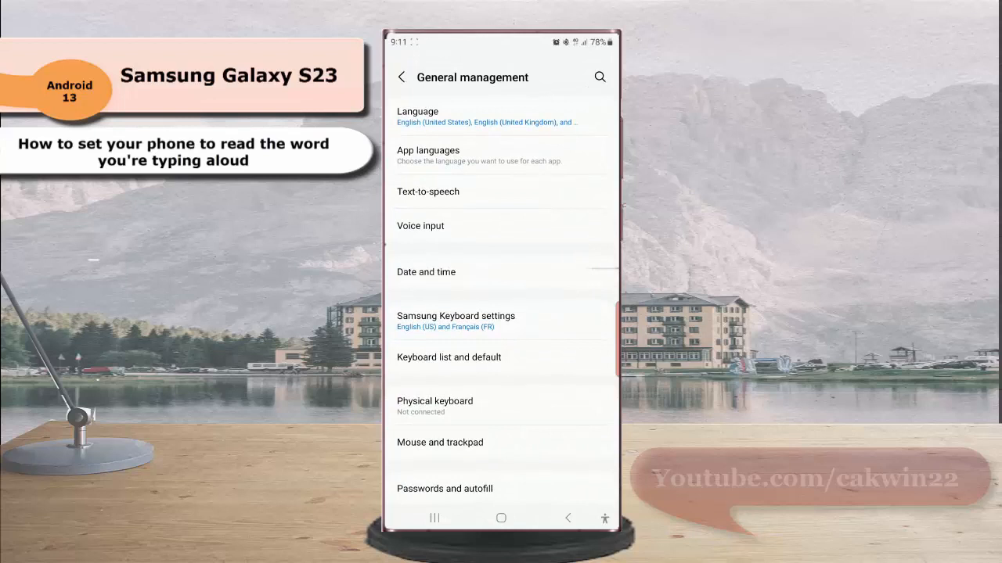
pyautogui.click(455, 321)
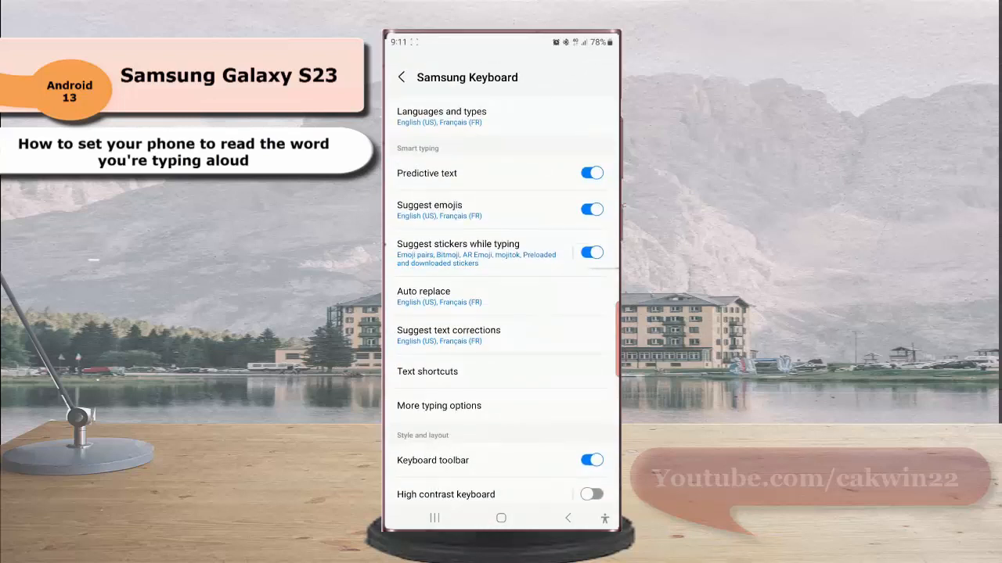
pyautogui.scroll(-3)
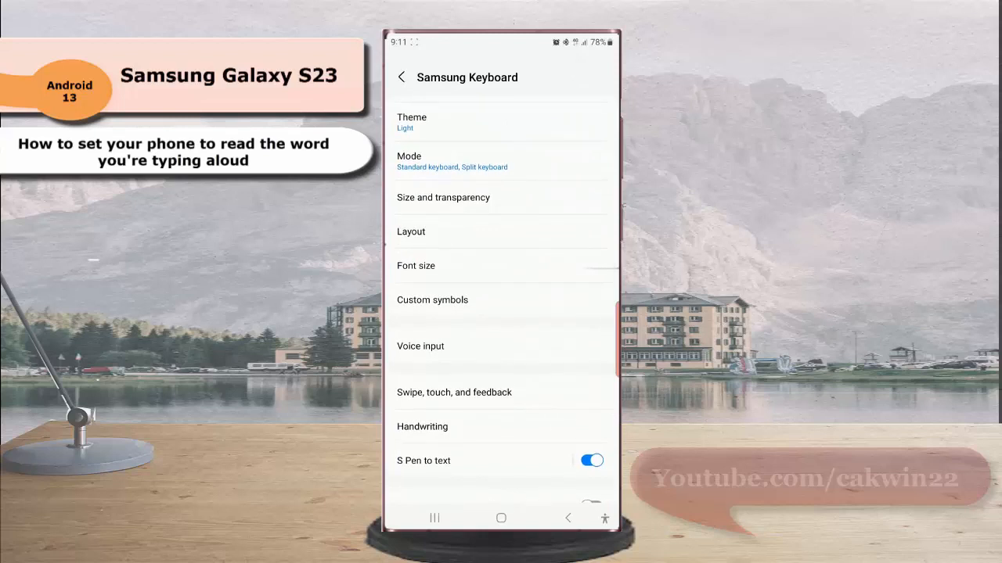
pyautogui.click(454, 392)
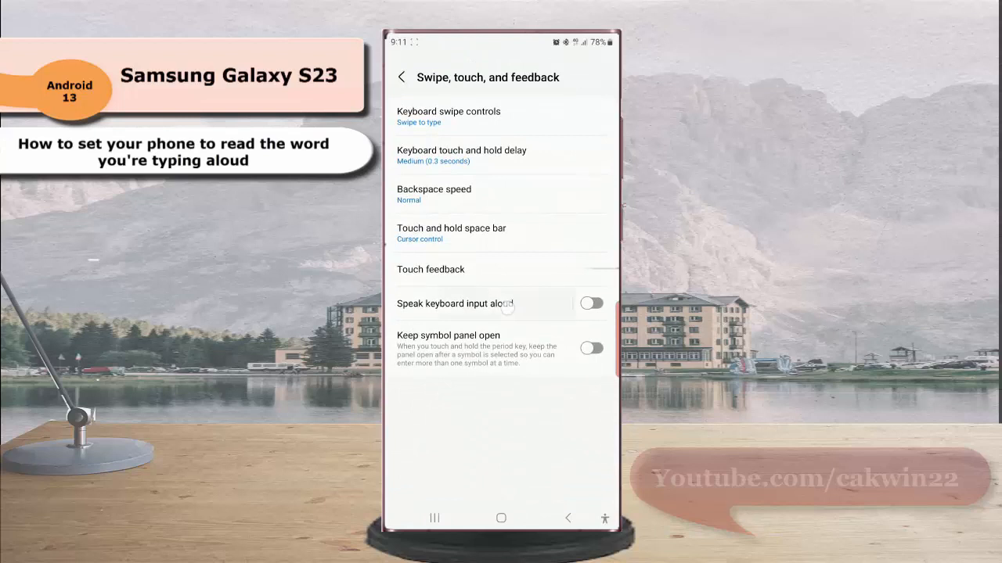
# Step: Turn on Speak keyboard input aloud from its options page
pyautogui.click(455, 304)
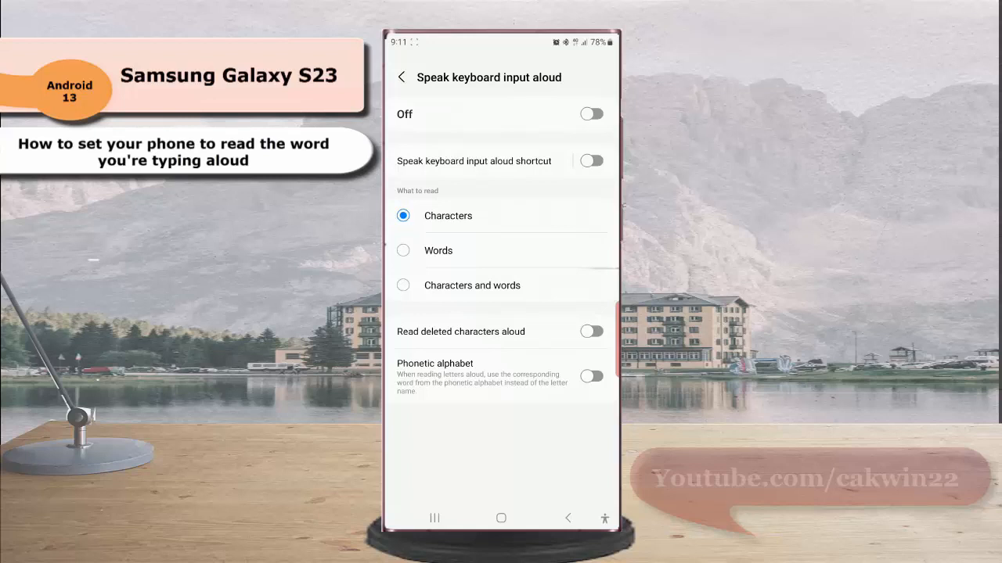
pyautogui.click(591, 114)
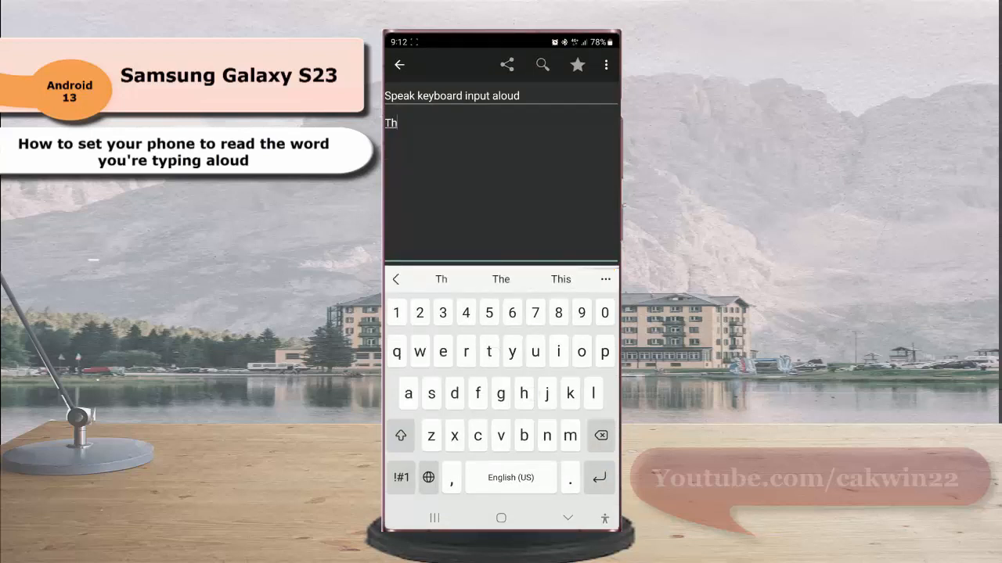
# Step: Type "This is the" in the note by accepting suggested words
pyautogui.click(560, 280)
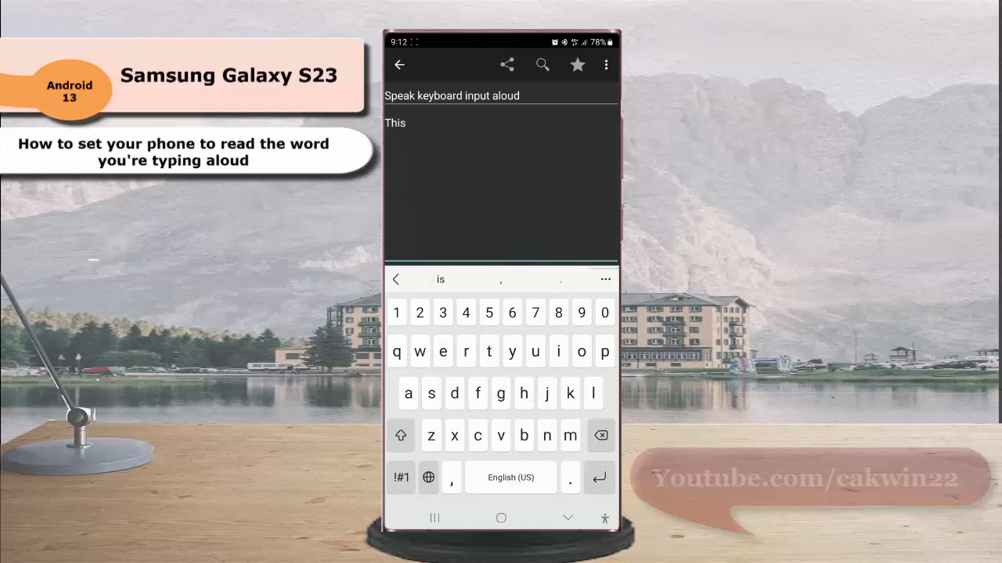
pyautogui.click(440, 279)
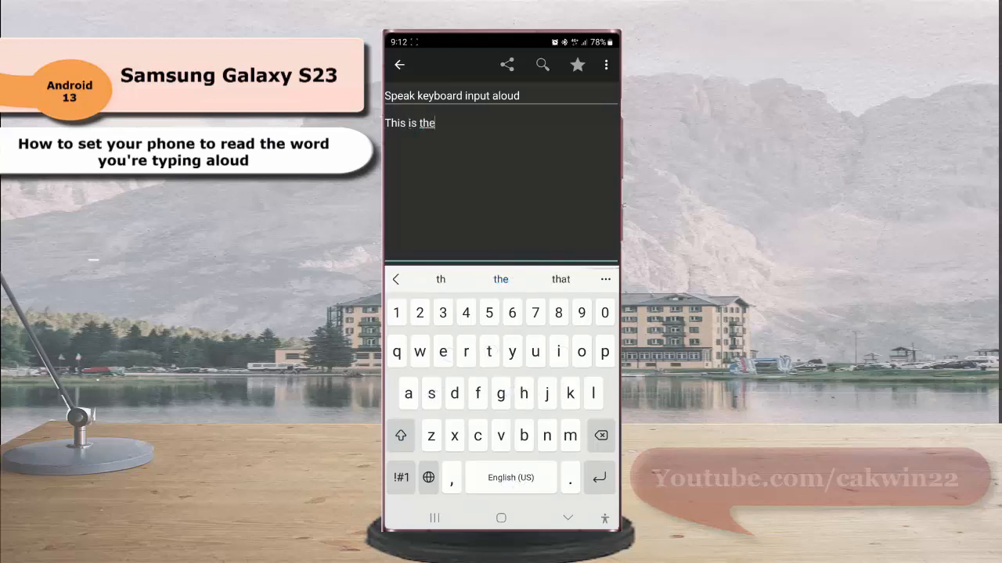
pyautogui.click(419, 351)
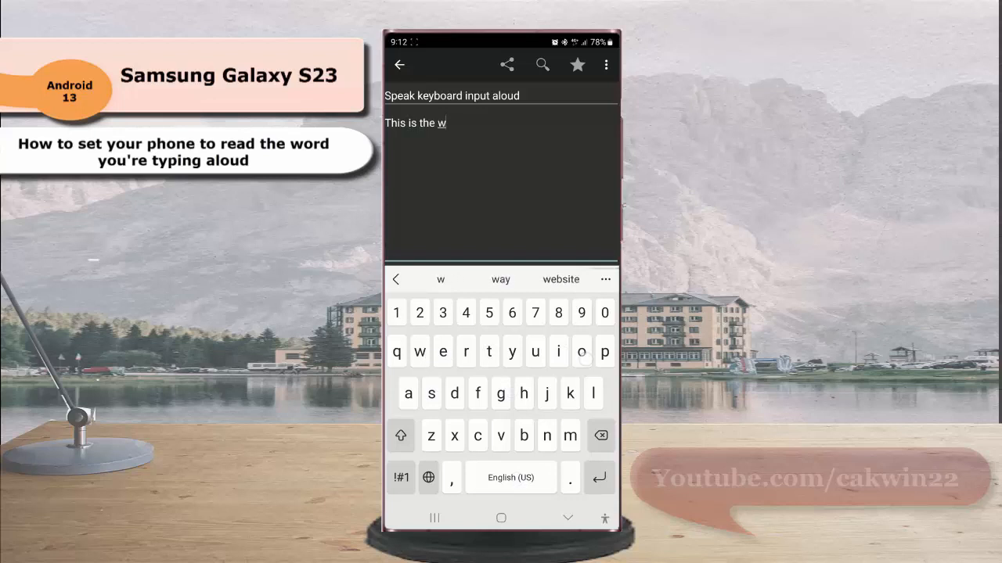